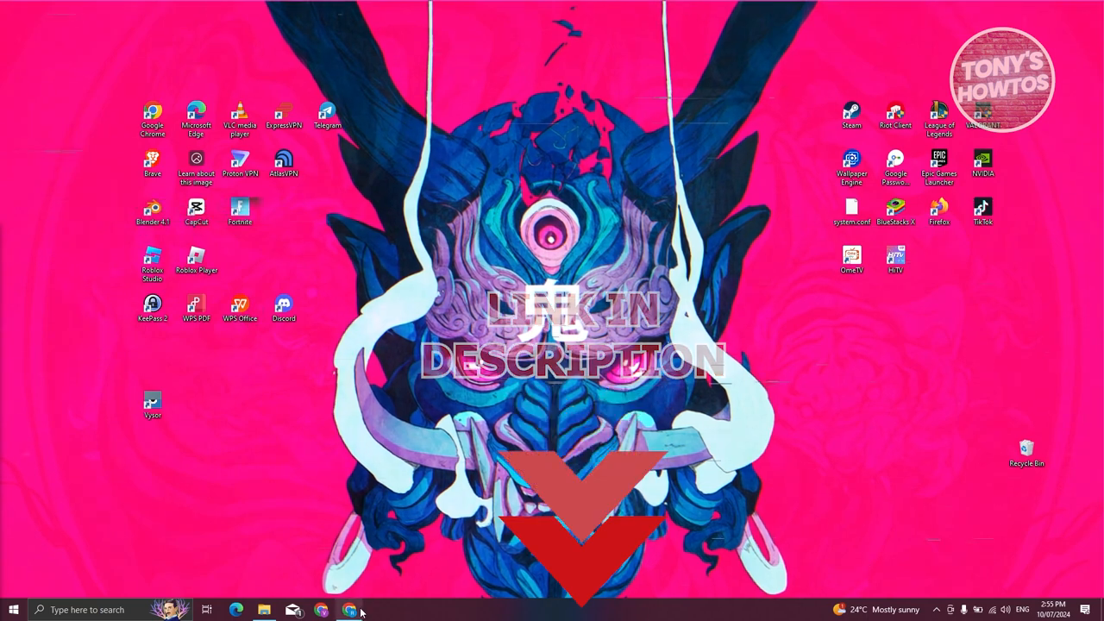
Launch Chrome and bring up a new tab for the PayPal Philippines site
{"action": "left_click", "coordinate": [349, 611]}
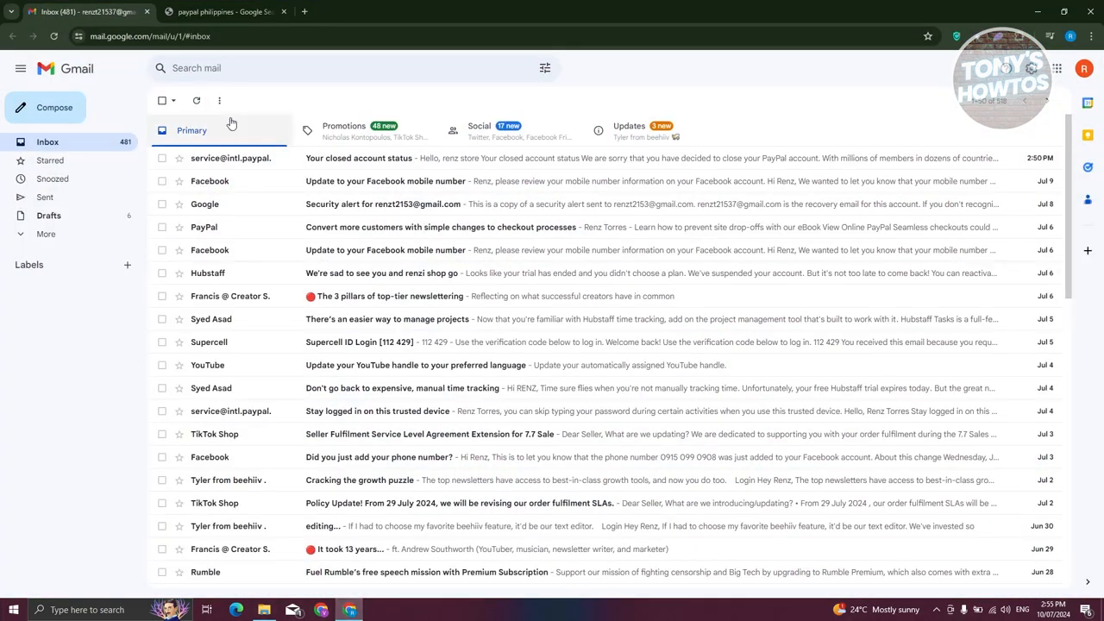
{"action": "left_click", "coordinate": [226, 11]}
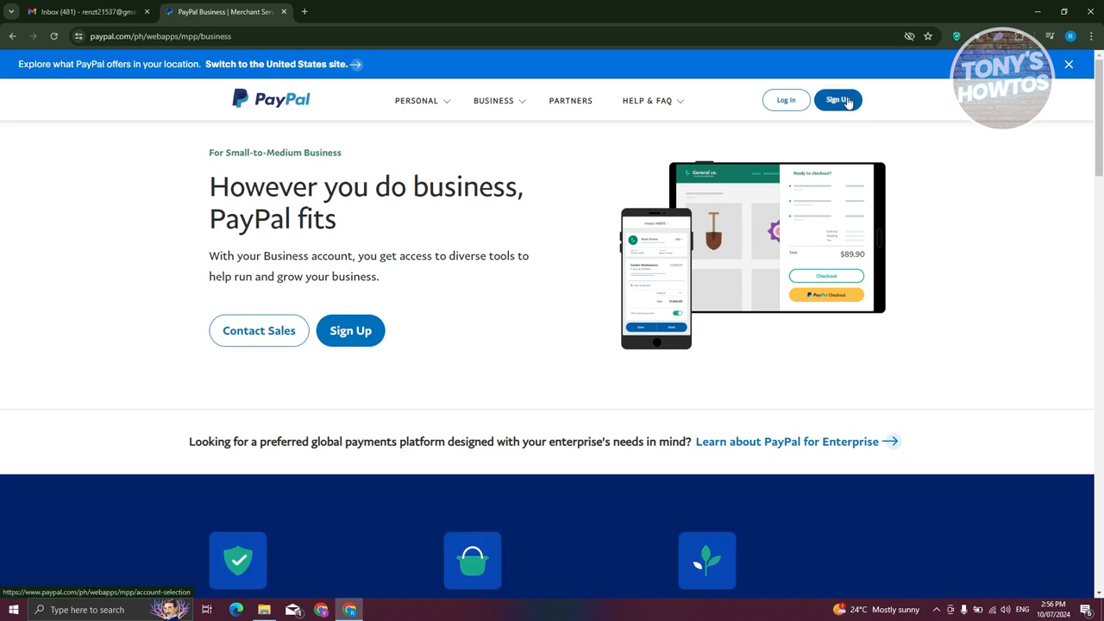
Start PayPal sign-up and pick Personal Account as the account type
{"action": "left_click", "coordinate": [839, 100]}
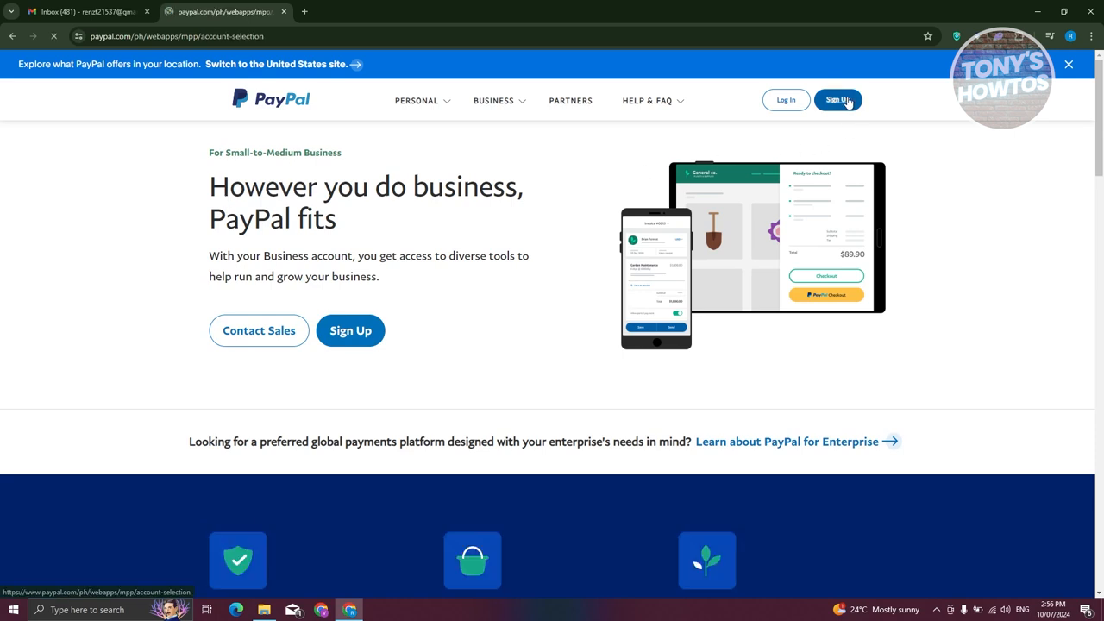
{"action": "left_click", "coordinate": [838, 100]}
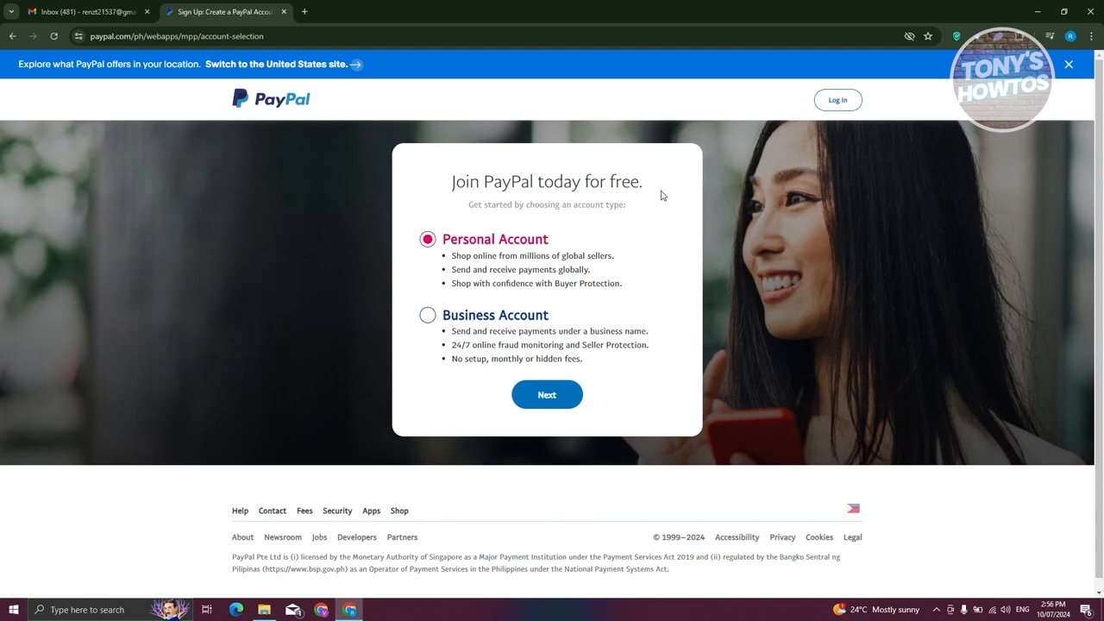
{"action": "mouse_move", "coordinate": [493, 268]}
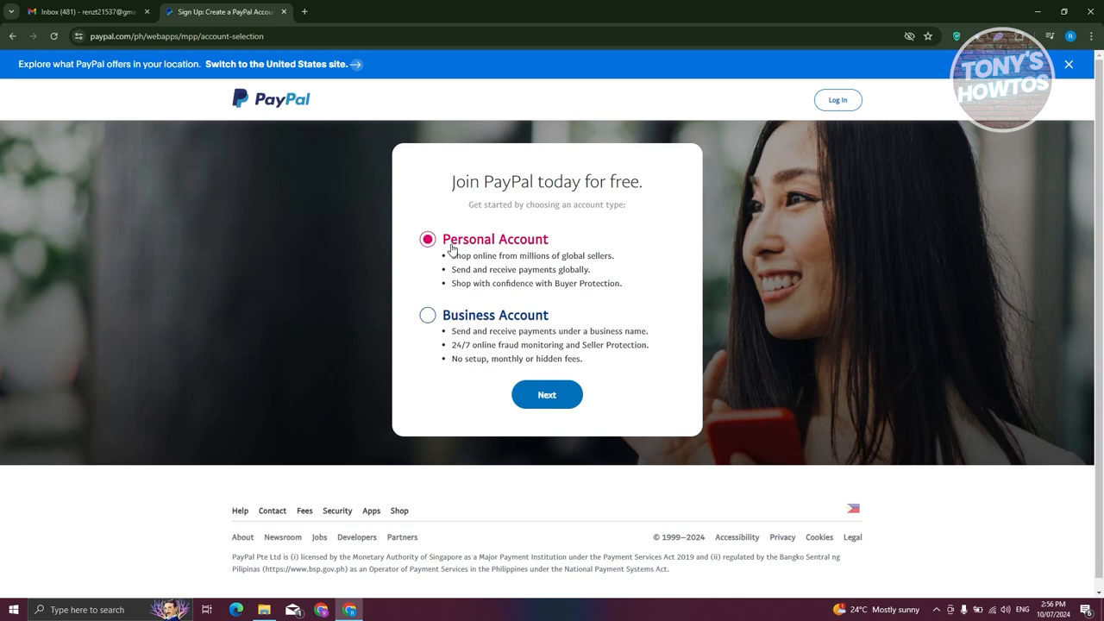
Proceed with the personal account and set Philippines as the country of residence
{"action": "left_click", "coordinate": [547, 393]}
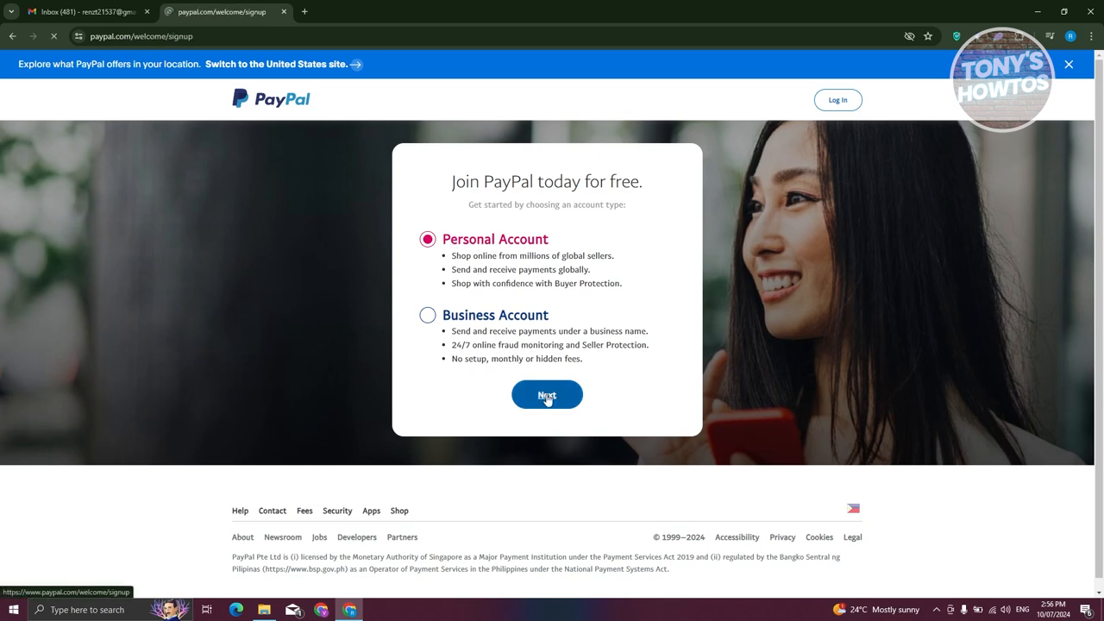
{"action": "left_click", "coordinate": [547, 393]}
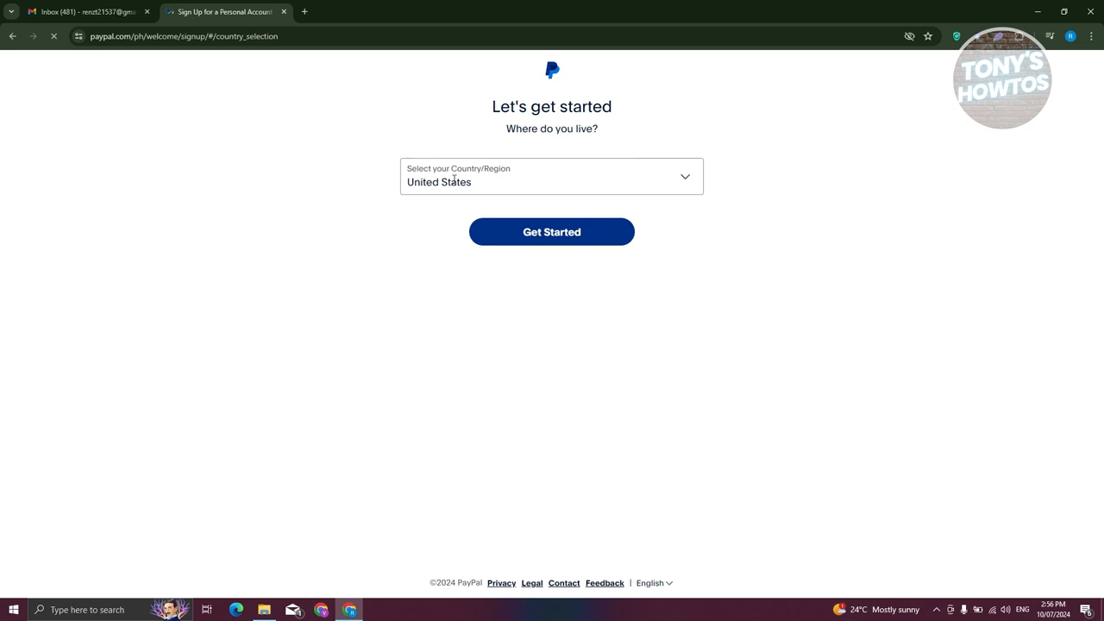
{"action": "left_click", "coordinate": [552, 176]}
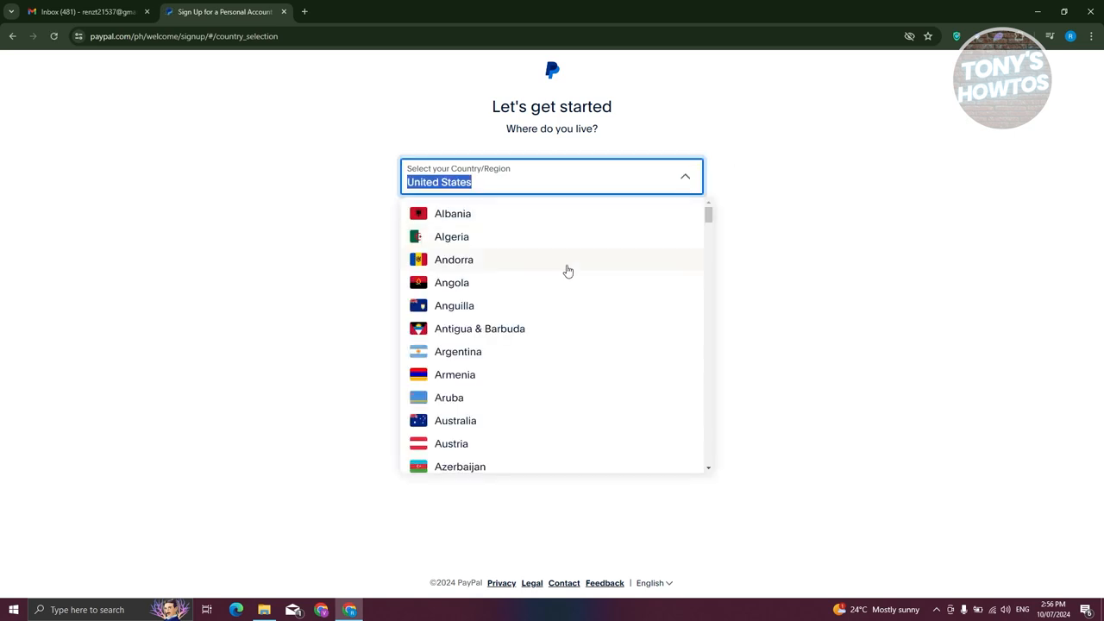
{"action": "scroll", "scroll_direction": "down", "scroll_amount": 3}
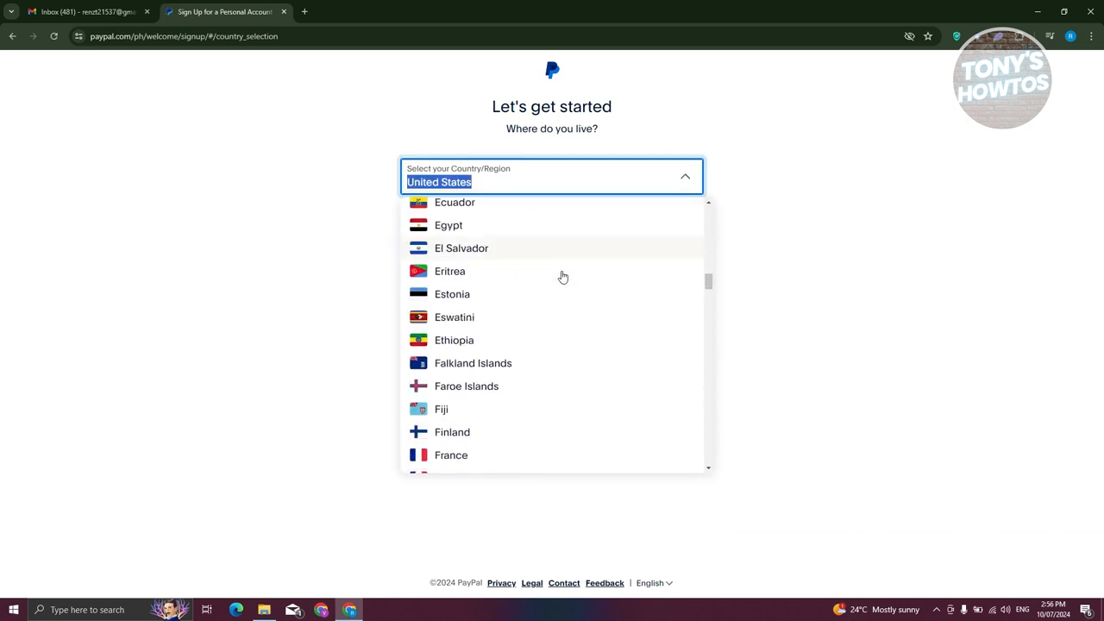
{"action": "scroll", "scroll_direction": "down", "scroll_amount": 3}
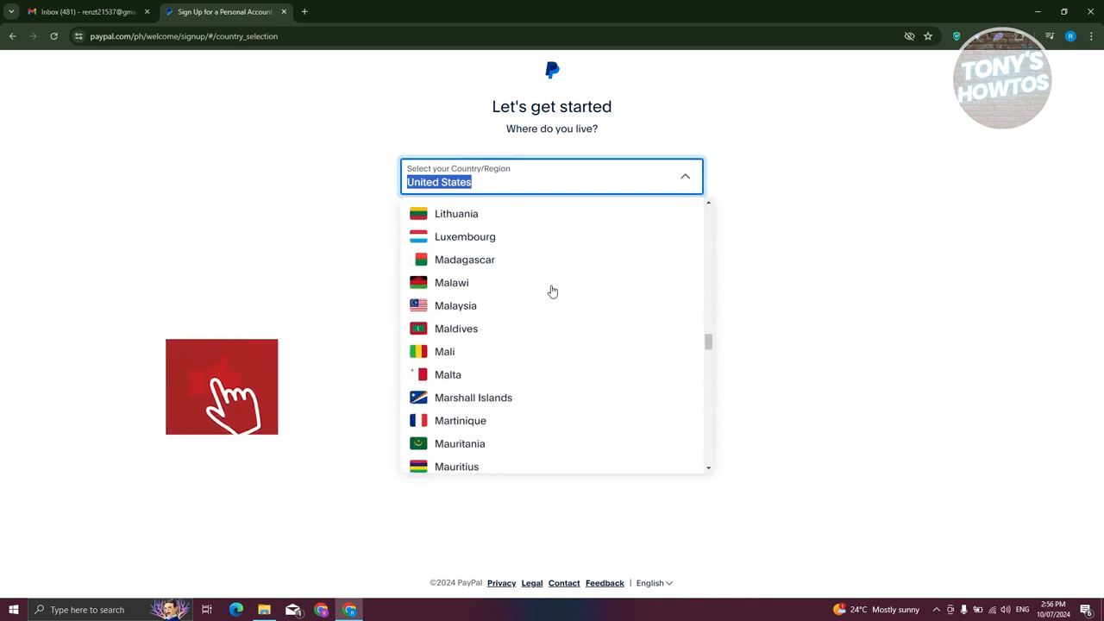
{"action": "scroll", "scroll_direction": "down", "scroll_amount": 3}
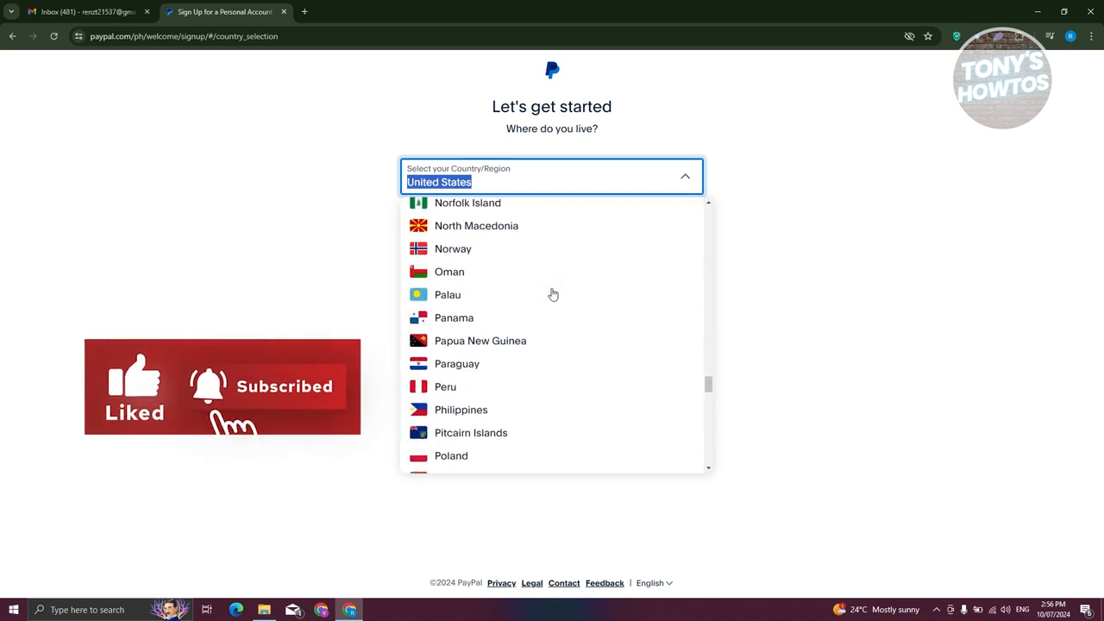
{"action": "left_click", "coordinate": [461, 411]}
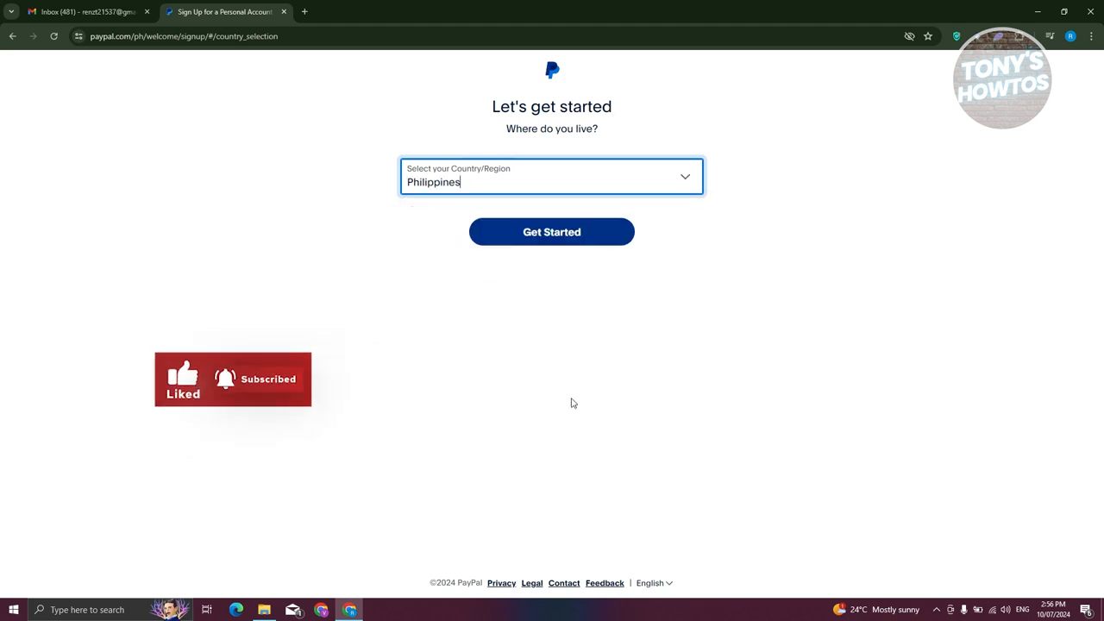
{"action": "left_click", "coordinate": [552, 231]}
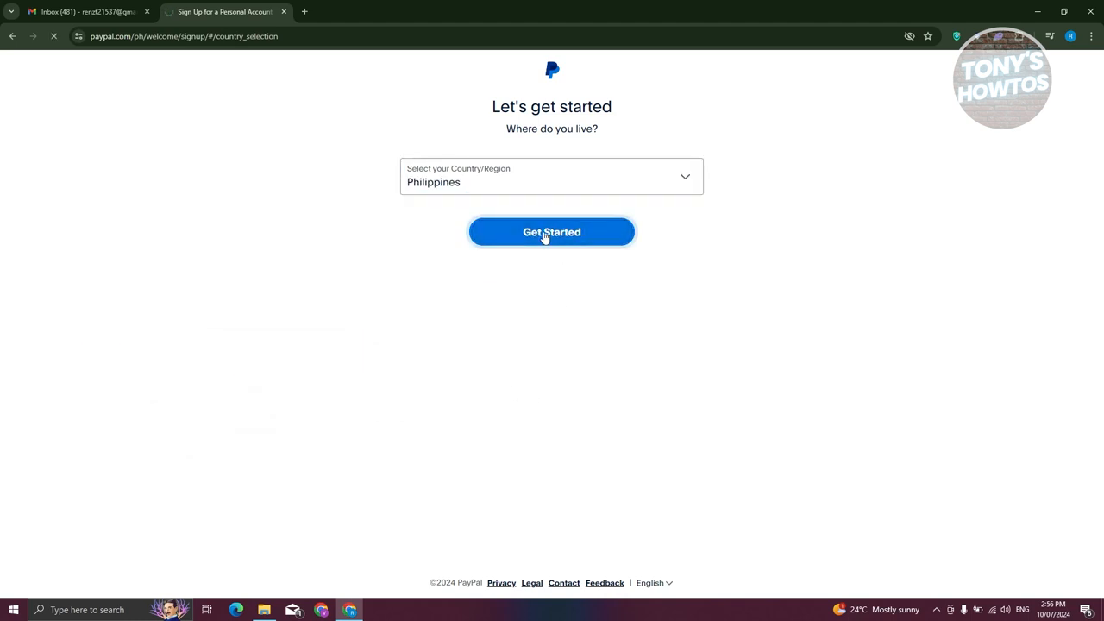
Get started and focus the Email field on the Sign up for PayPal page
{"action": "left_click", "coordinate": [552, 231]}
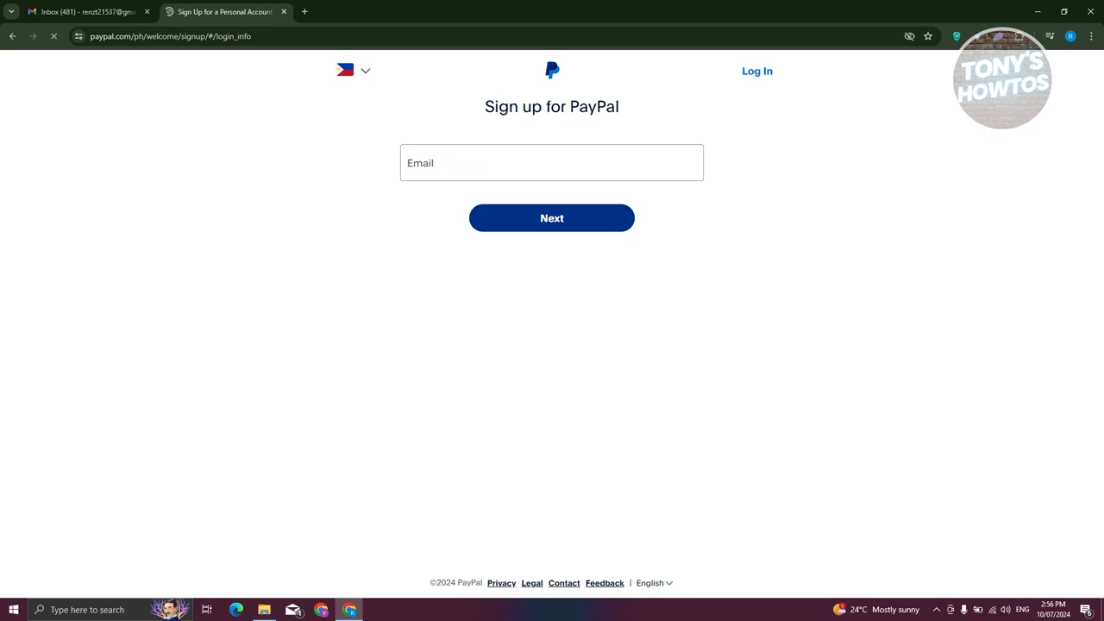
{"action": "left_click", "coordinate": [552, 217]}
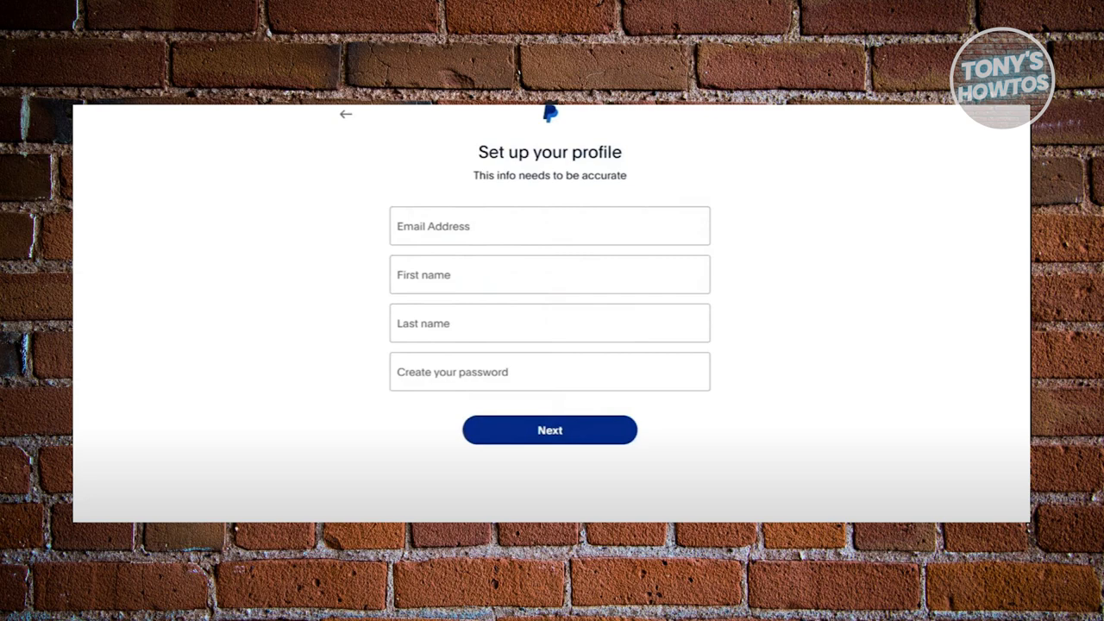
Enter email, first name, last name and password on Set up your profile
{"action": "left_click", "coordinate": [549, 429]}
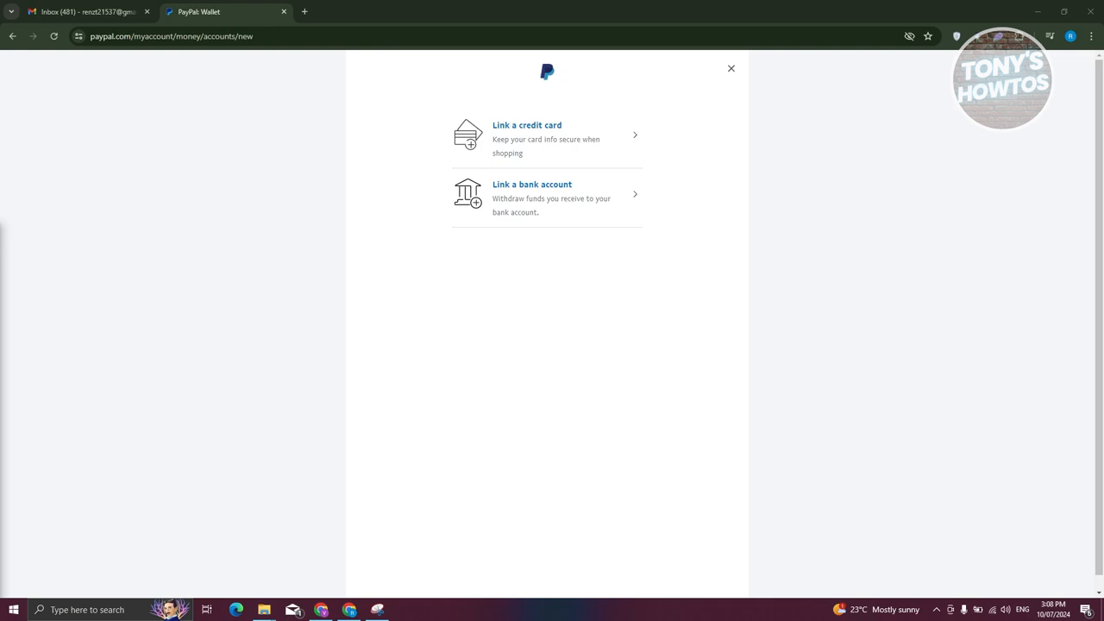
{"action": "mouse_move", "coordinate": [538, 129]}
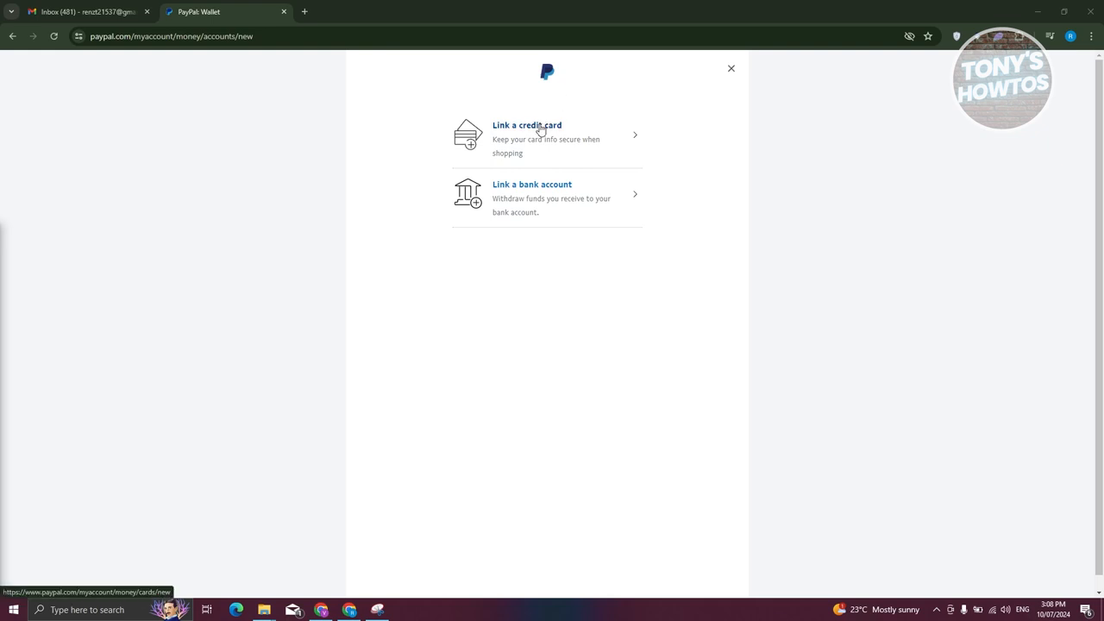
Choose Link a credit card on the wallet page to reach the card form
{"action": "left_click", "coordinate": [528, 124]}
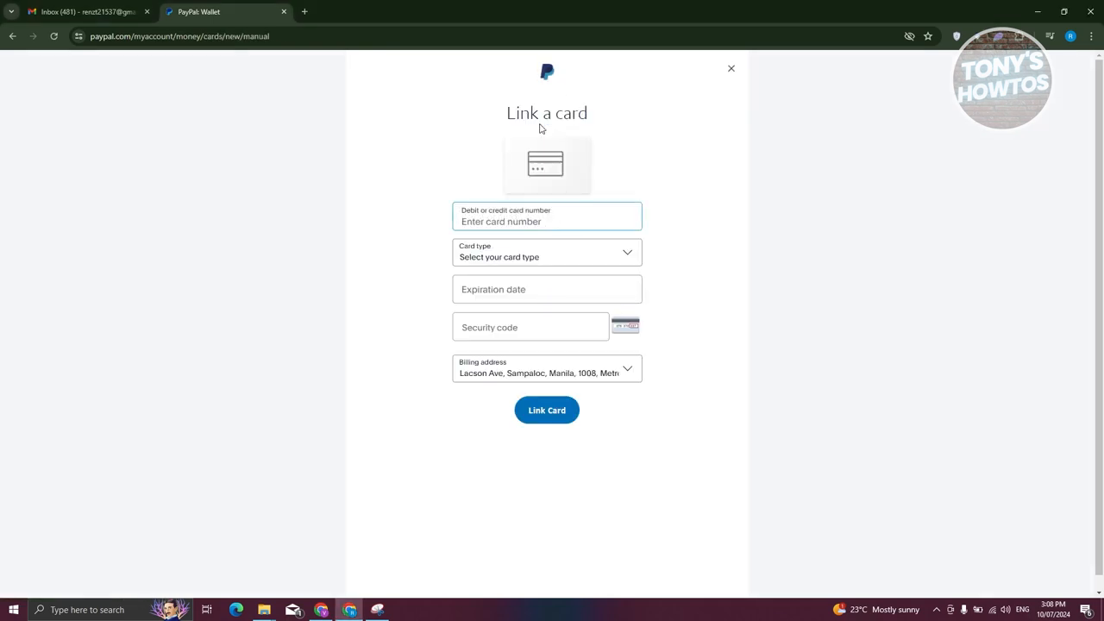